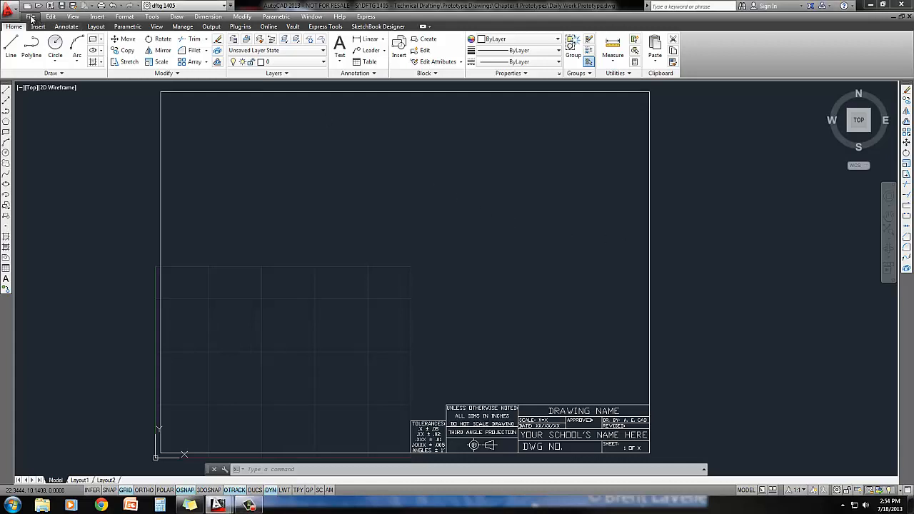
# - Save the template drawing as a new file named 'Tee Con' via Save As
pyautogui.click(29, 14)
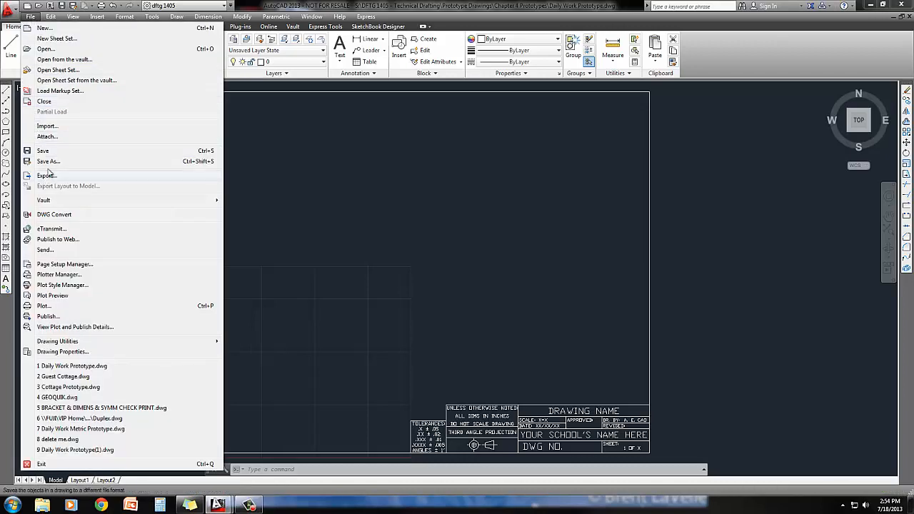
pyautogui.click(47, 160)
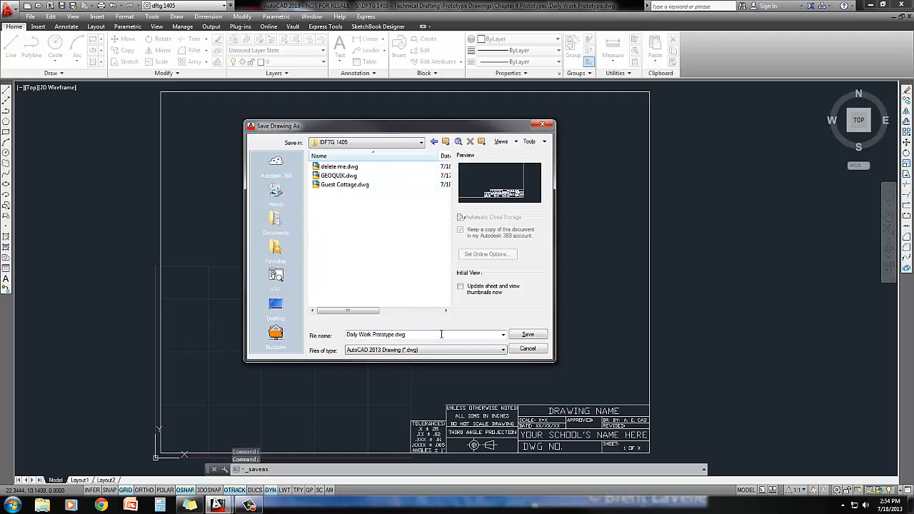
pyautogui.write('Tee Con')
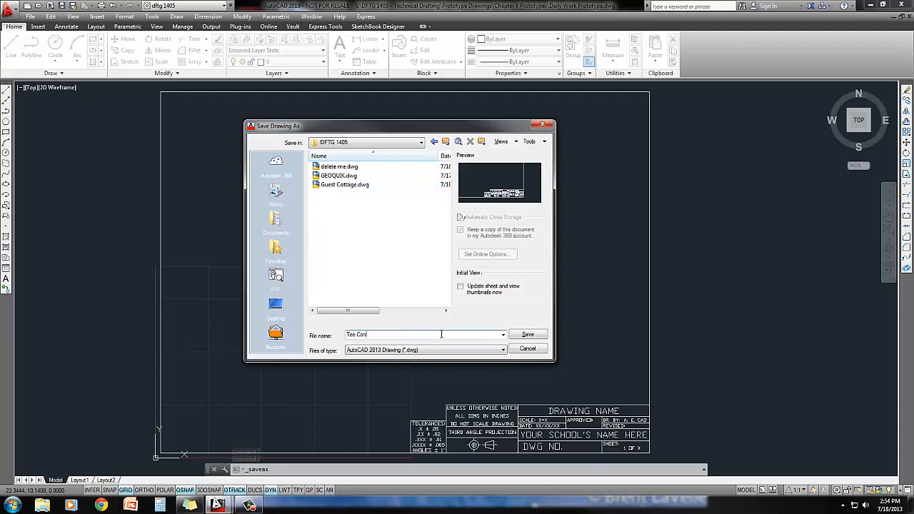
pyautogui.click(528, 334)
pyautogui.write('units')
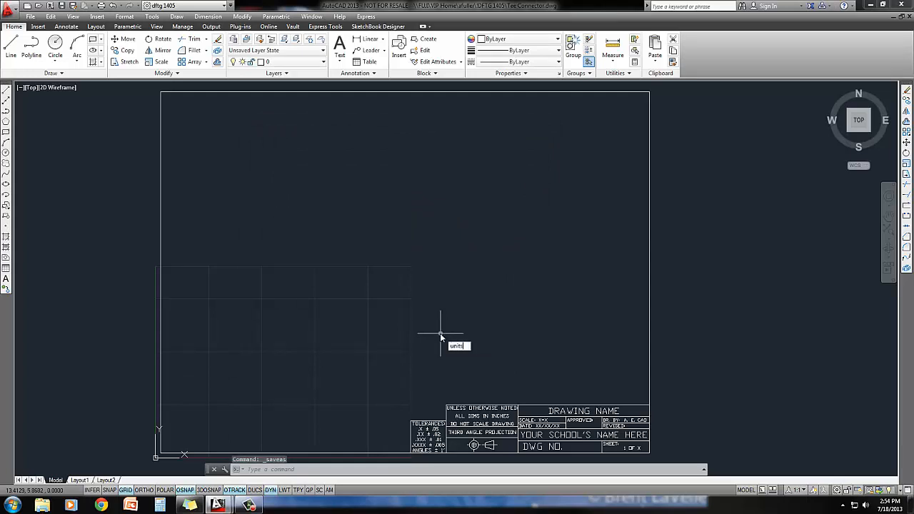
# - Accept the drawing units, then reset the model-space limits to new lower-left and upper-right corners
pyautogui.press('Enter')
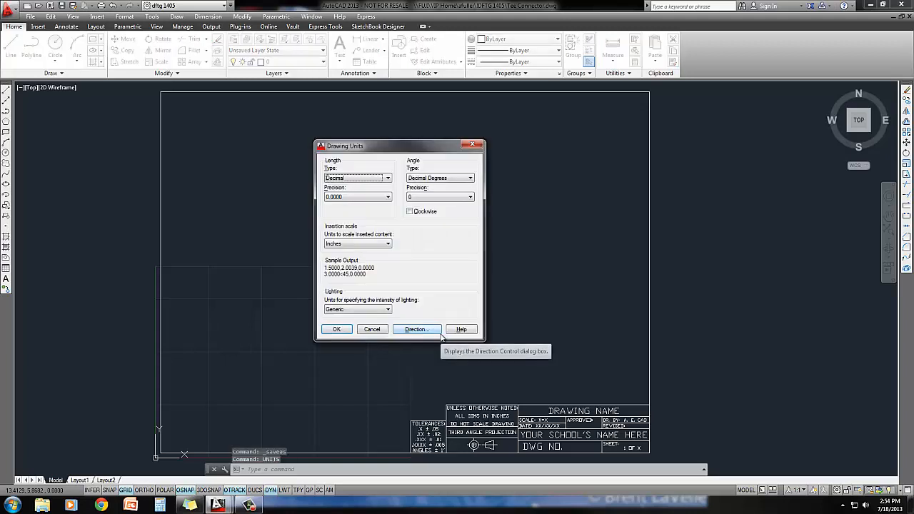
pyautogui.click(336, 329)
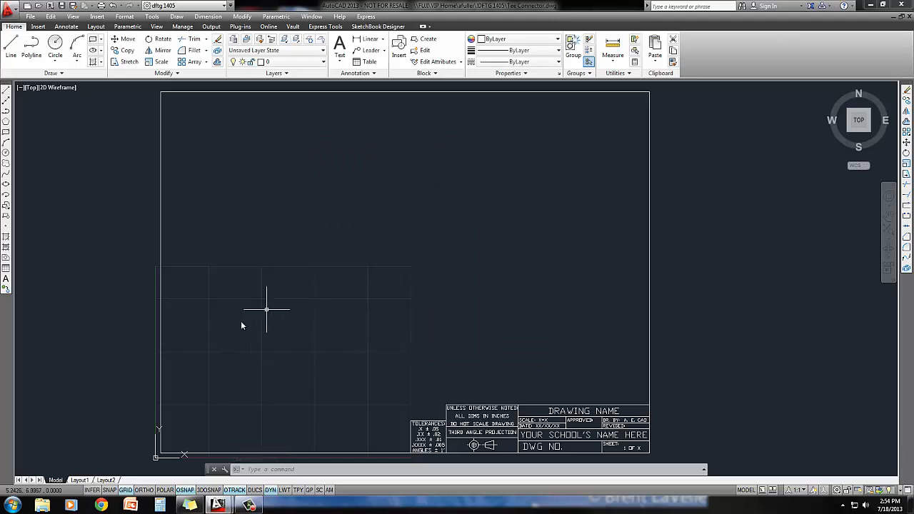
pyautogui.moveTo(326, 315)
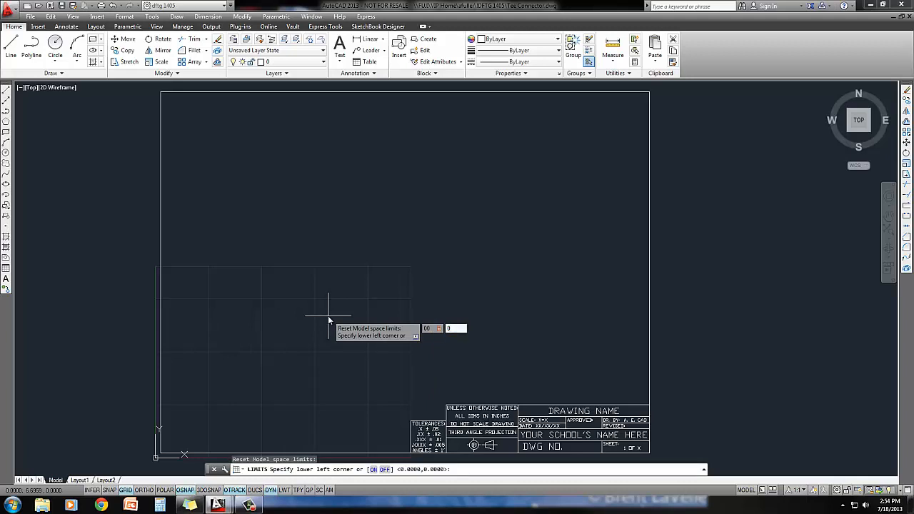
pyautogui.press('Enter')
pyautogui.write('18')
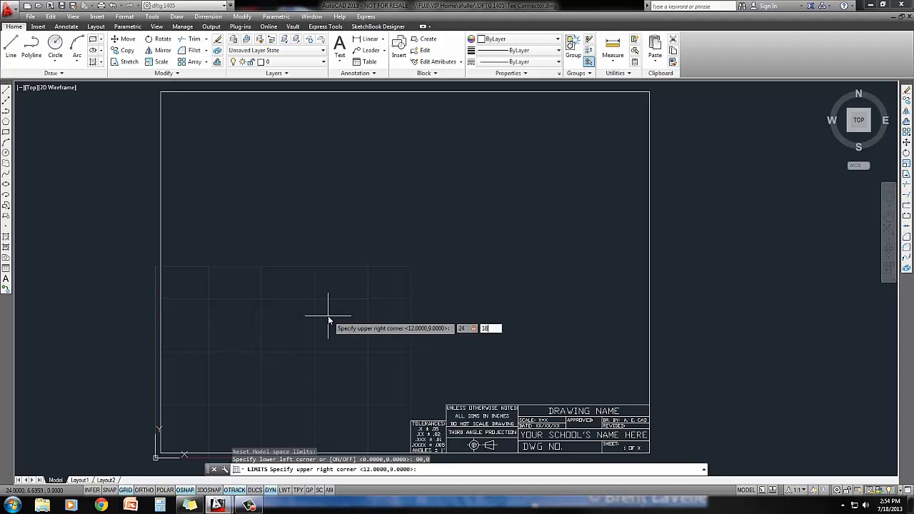
pyautogui.press('Enter')
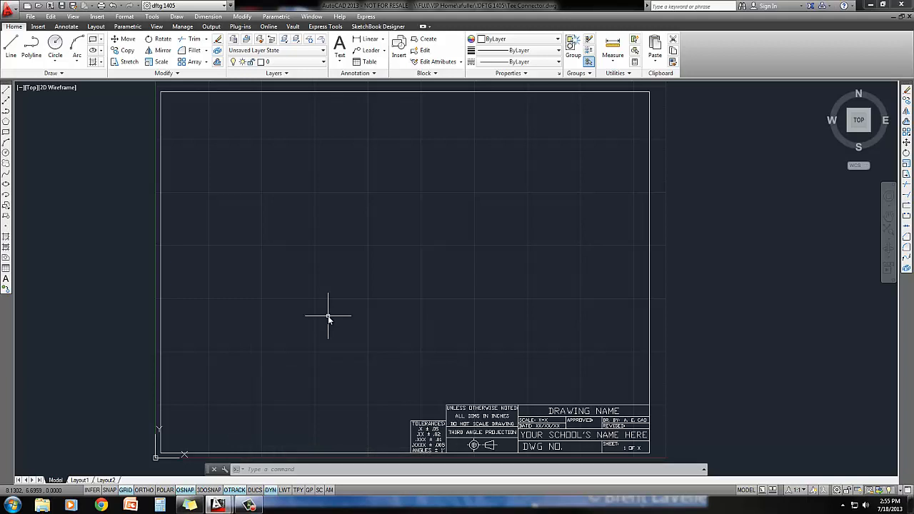
pyautogui.moveTo(325, 323)
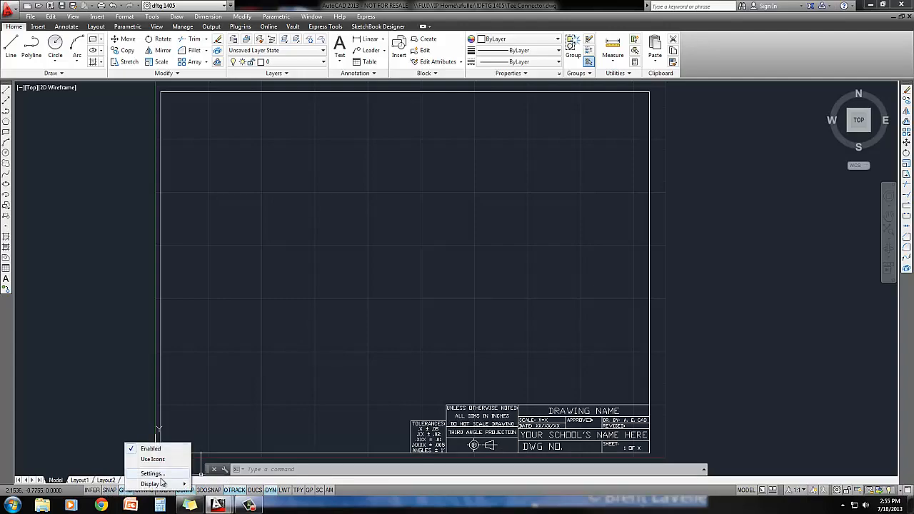
# - Set the snap type to Isometric in Drafting Settings and cycle the isoplane with F5
pyautogui.click(151, 474)
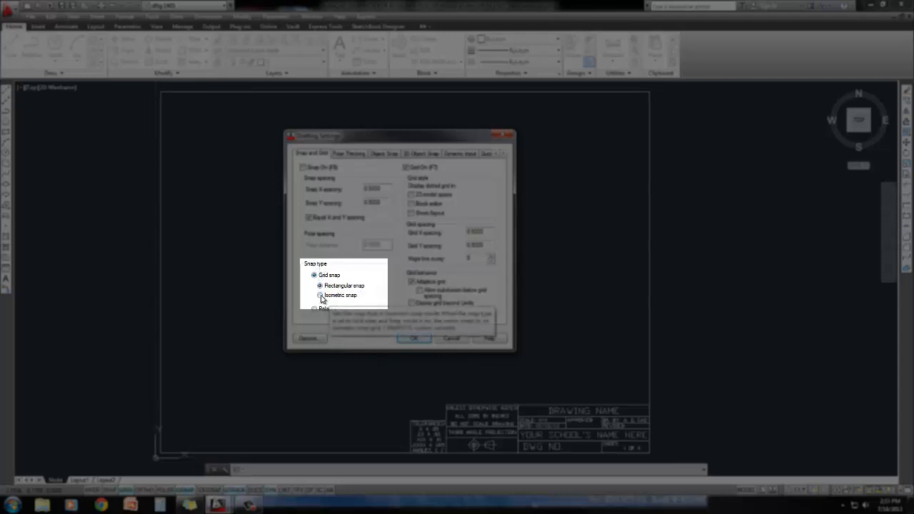
pyautogui.click(319, 294)
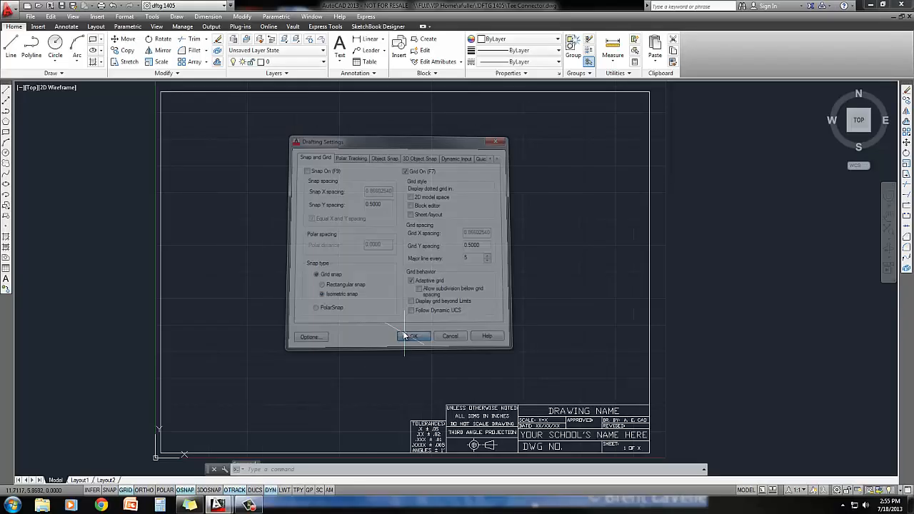
pyautogui.click(413, 336)
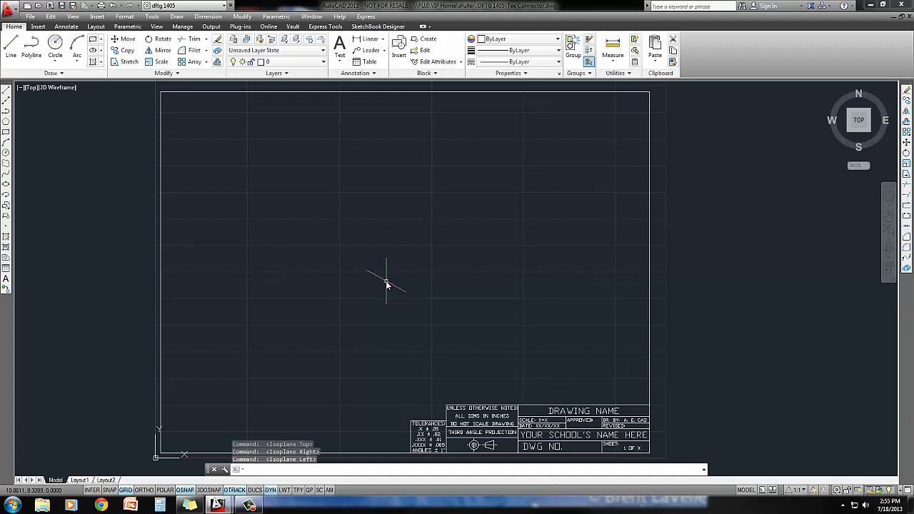
pyautogui.press('F5')
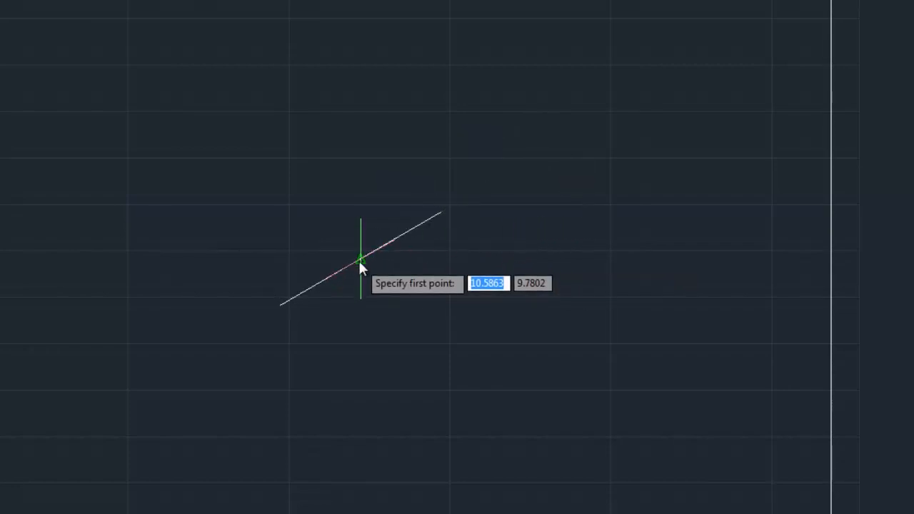
pyautogui.moveTo(363, 271)
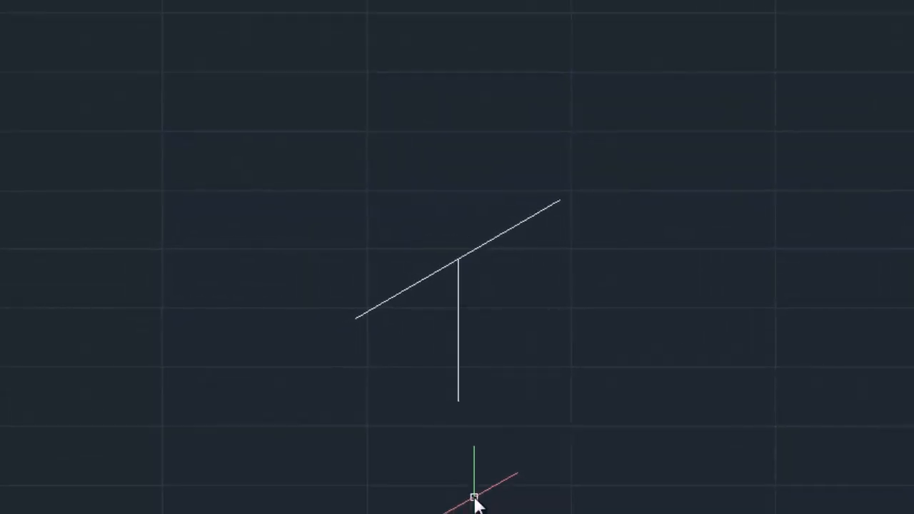
pyautogui.moveTo(471, 453)
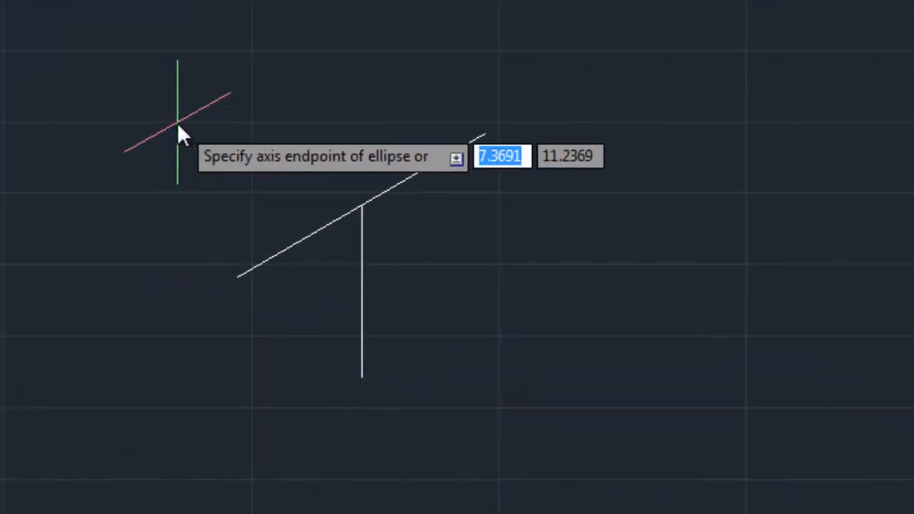
# - Place an isocircle centred on the right endpoint of the top bar
pyautogui.write('r')
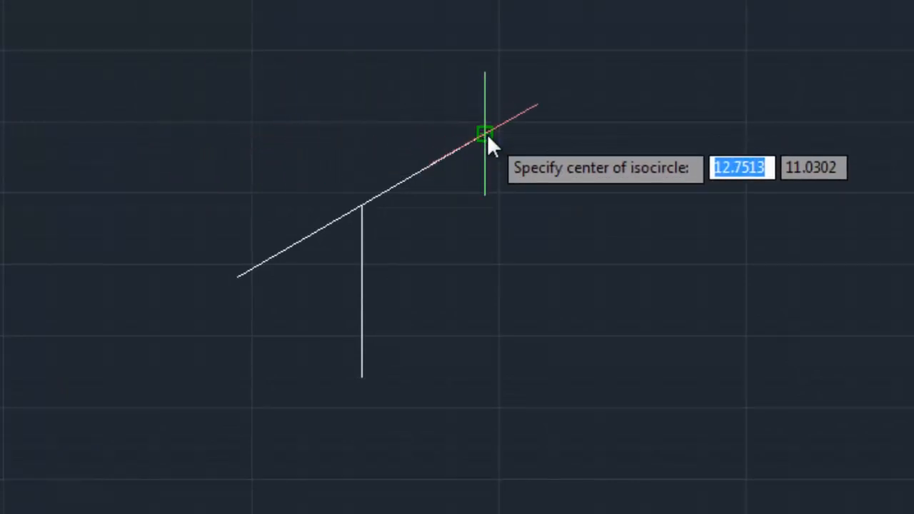
pyautogui.click(483, 131)
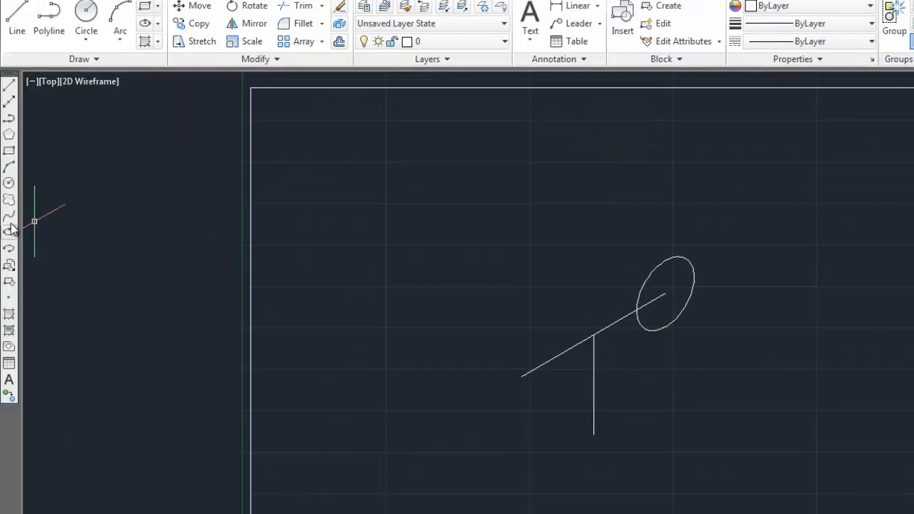
pyautogui.moveTo(9, 182)
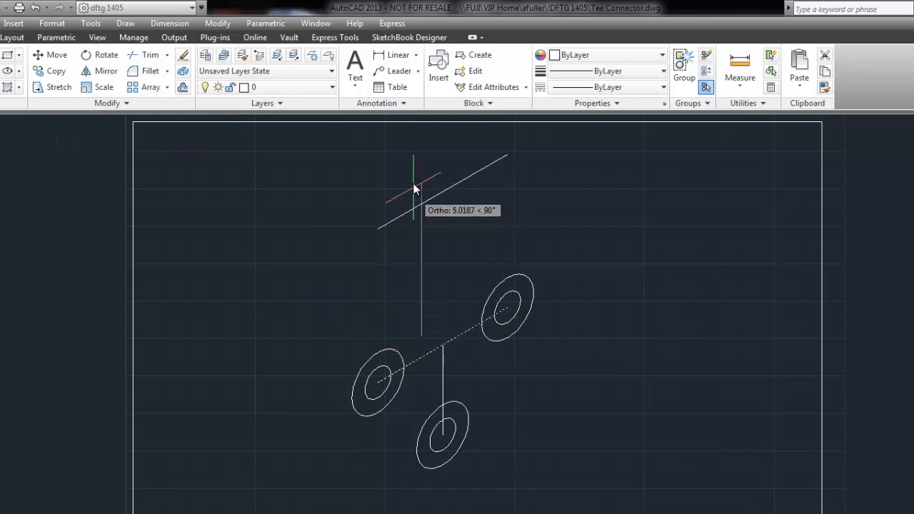
pyautogui.moveTo(414, 177)
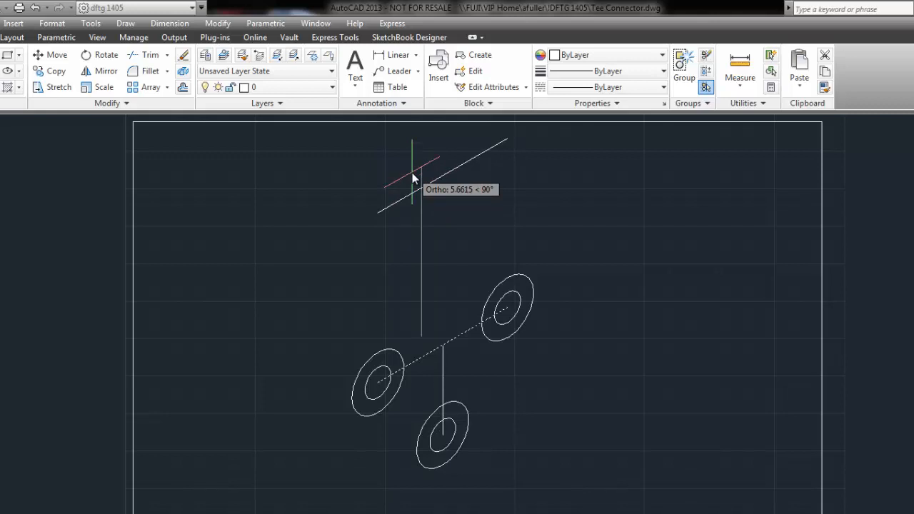
pyautogui.moveTo(414, 246)
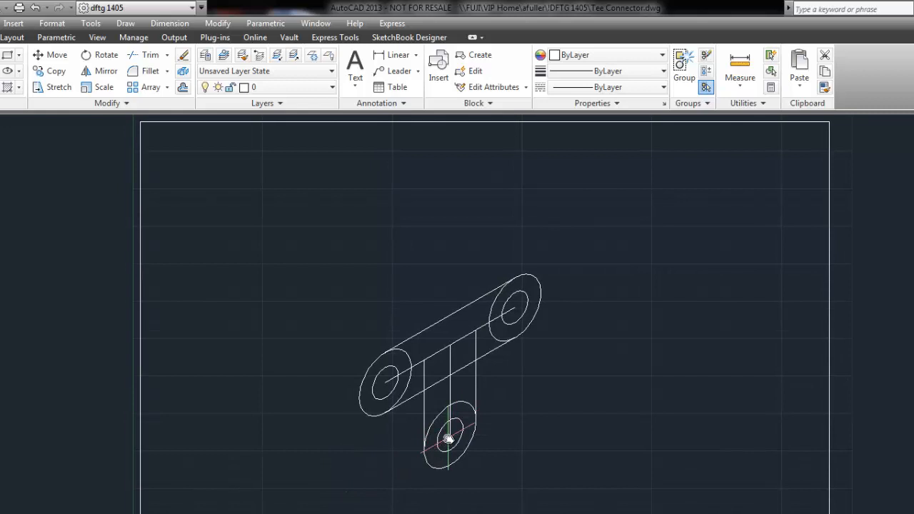
# - Trim the overlapping line at the bottom boss using the bottom hole's centre as reference
pyautogui.click(450, 443)
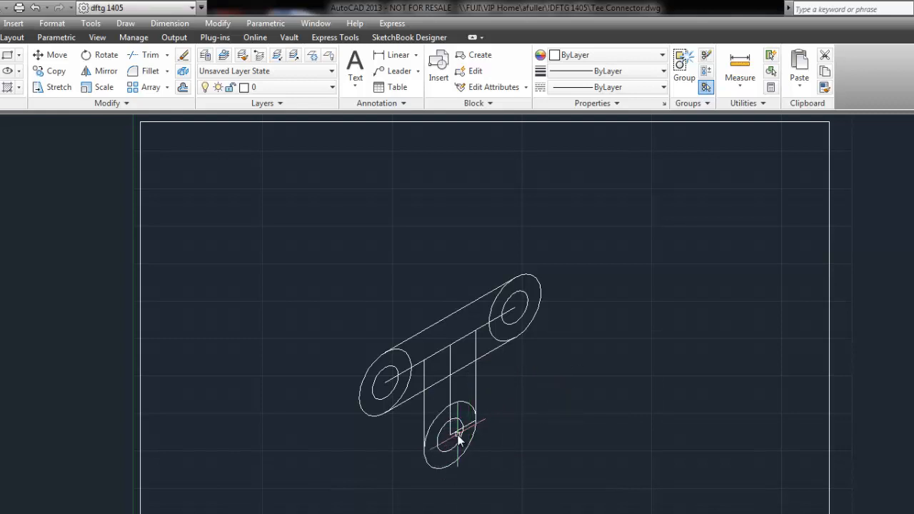
pyautogui.click(457, 434)
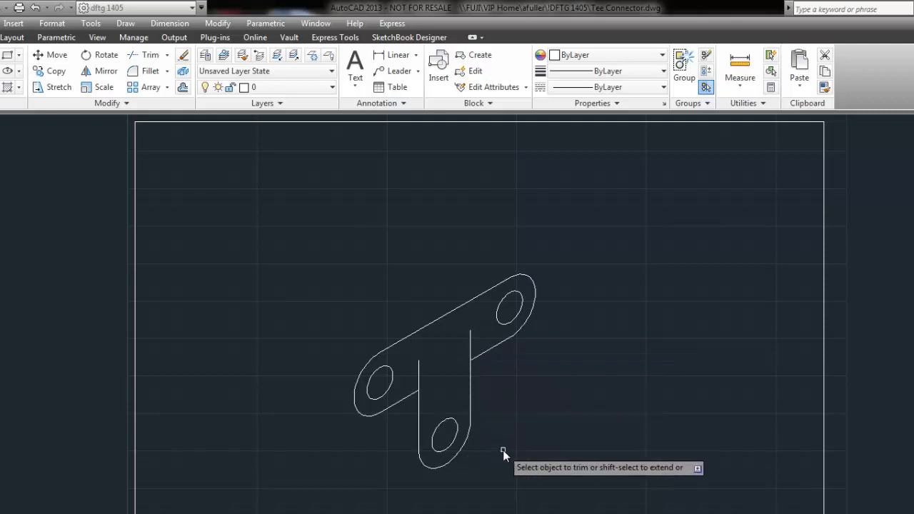
pyautogui.moveTo(426, 383)
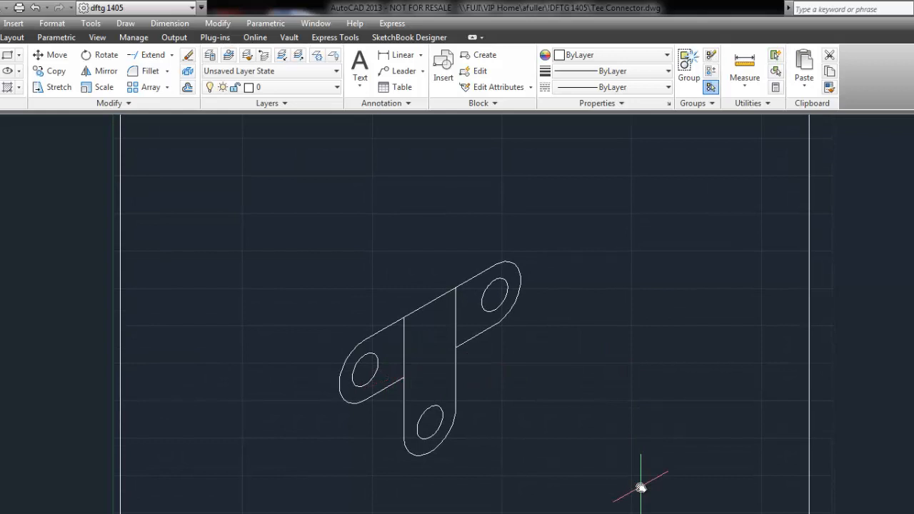
pyautogui.moveTo(648, 454)
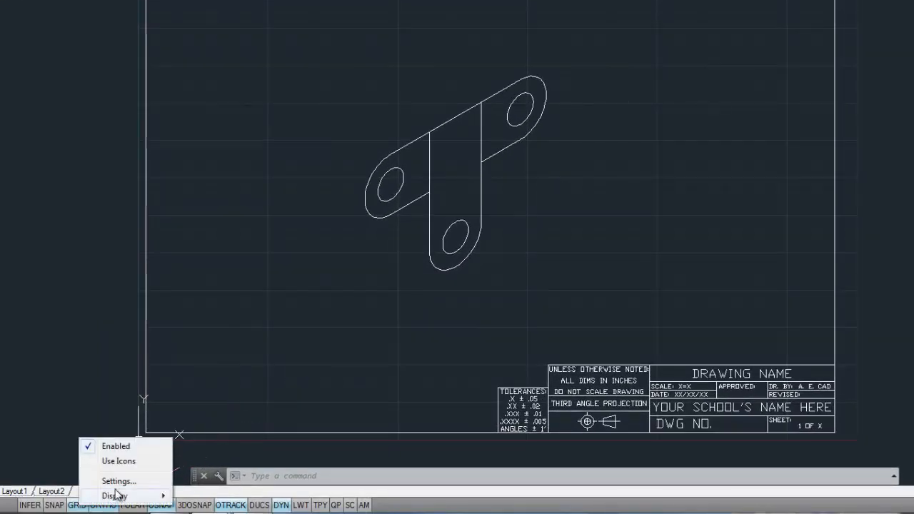
# - Set the snap type back to Rectangular in Drafting Settings
pyautogui.click(119, 481)
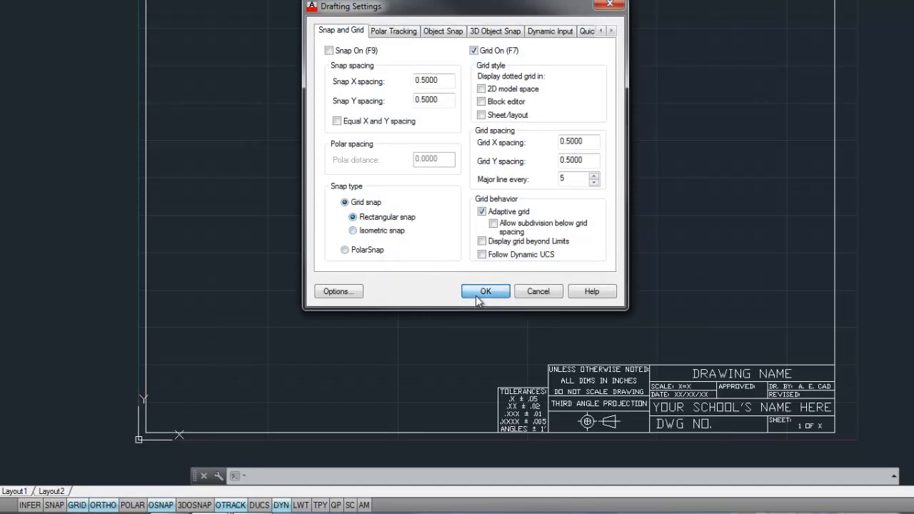
pyautogui.click(485, 292)
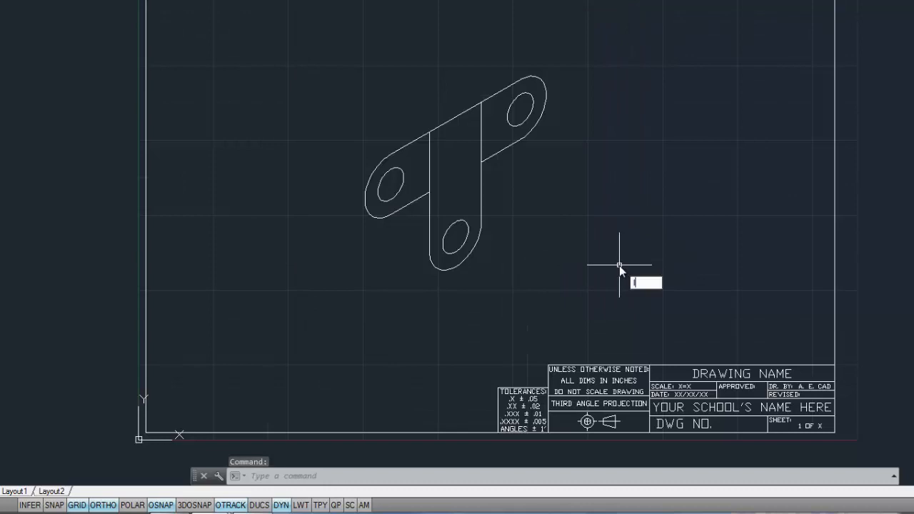
# - Draw a small right triangle of ortho lines in the empty area right of the bracket
pyautogui.click(616, 268)
pyautogui.write('2')
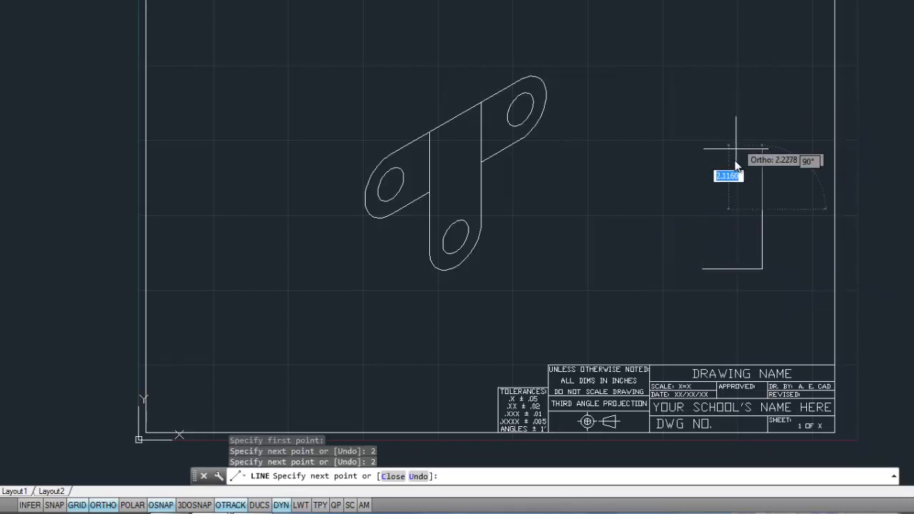
pyautogui.moveTo(783, 132)
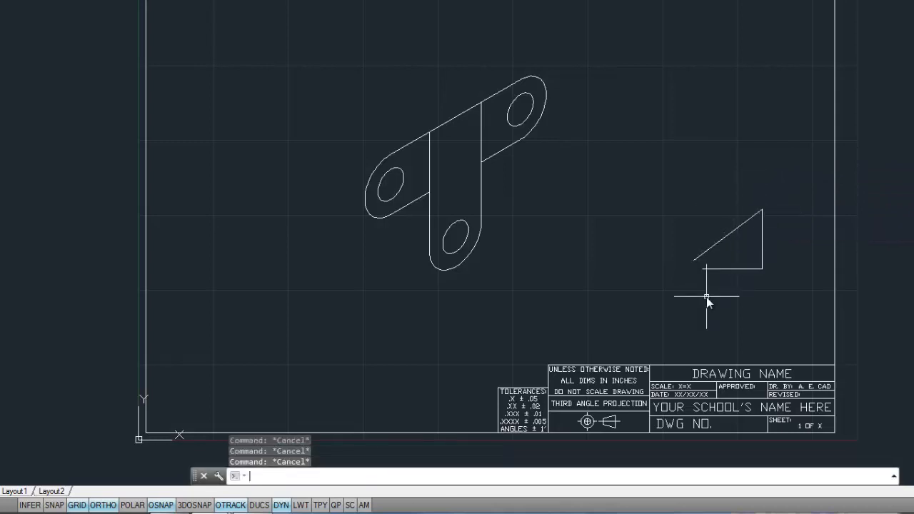
pyautogui.click(706, 294)
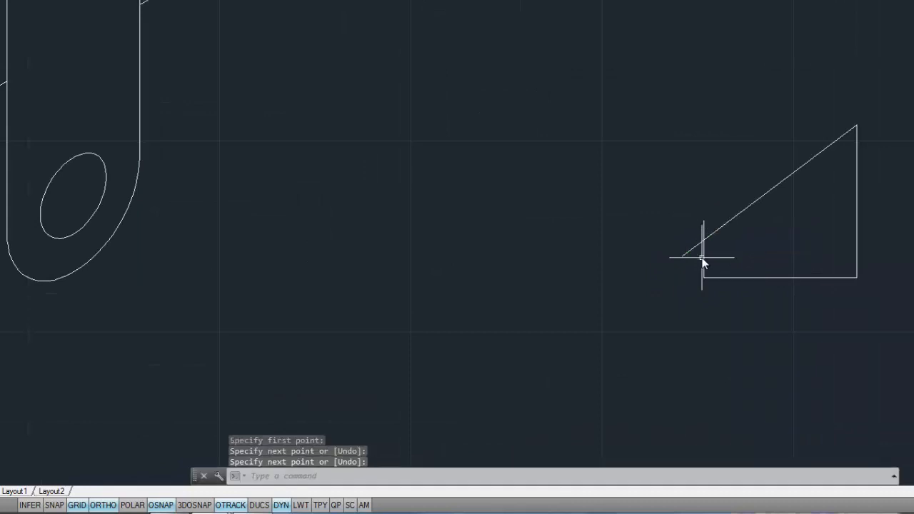
pyautogui.click(702, 260)
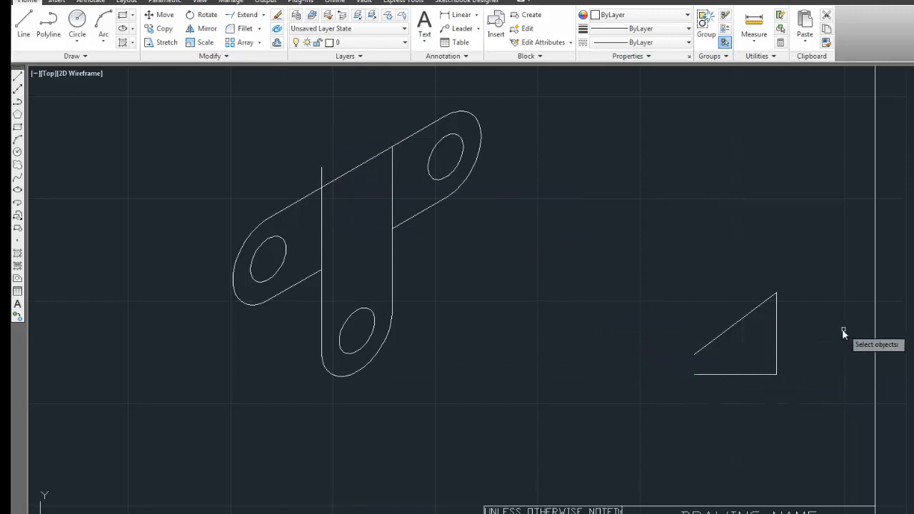
# - Move the triangle using its lower right corner as base point onto the bracket's top edge
pyautogui.click(735, 343)
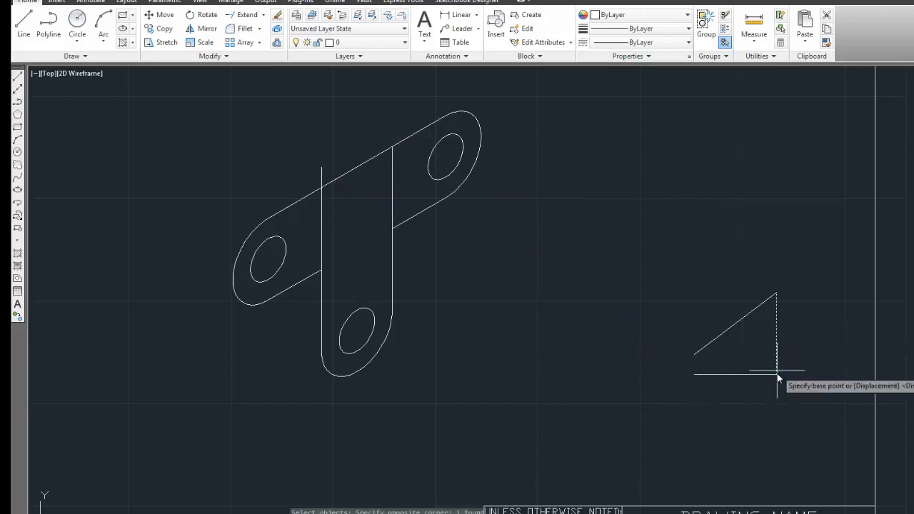
pyautogui.click(777, 375)
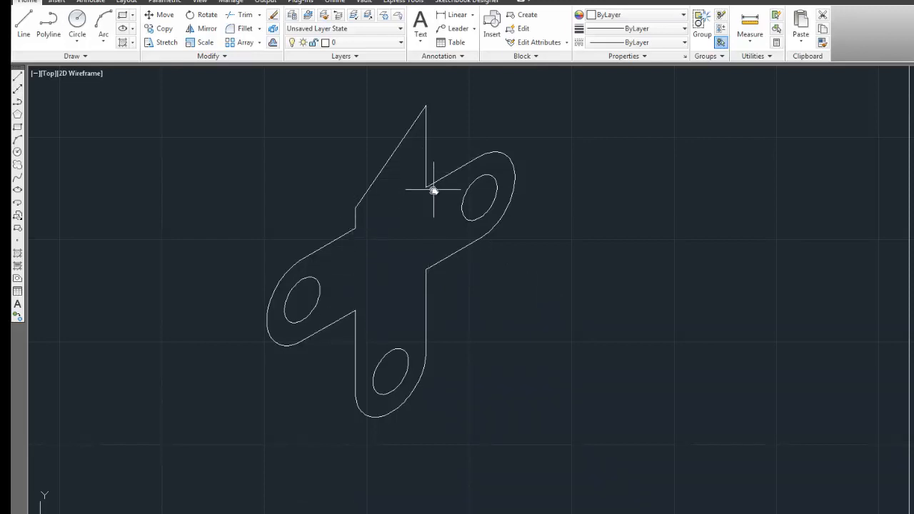
pyautogui.moveTo(428, 211)
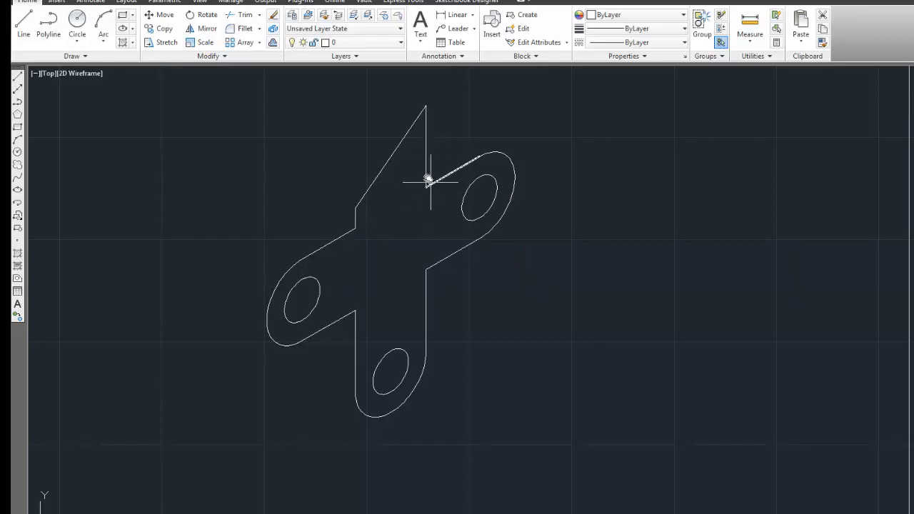
pyautogui.moveTo(428, 183)
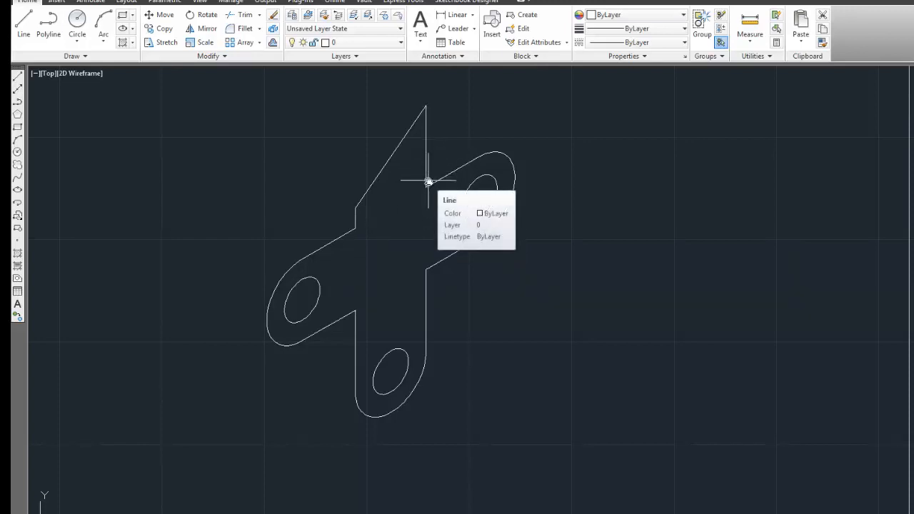
pyautogui.moveTo(441, 157)
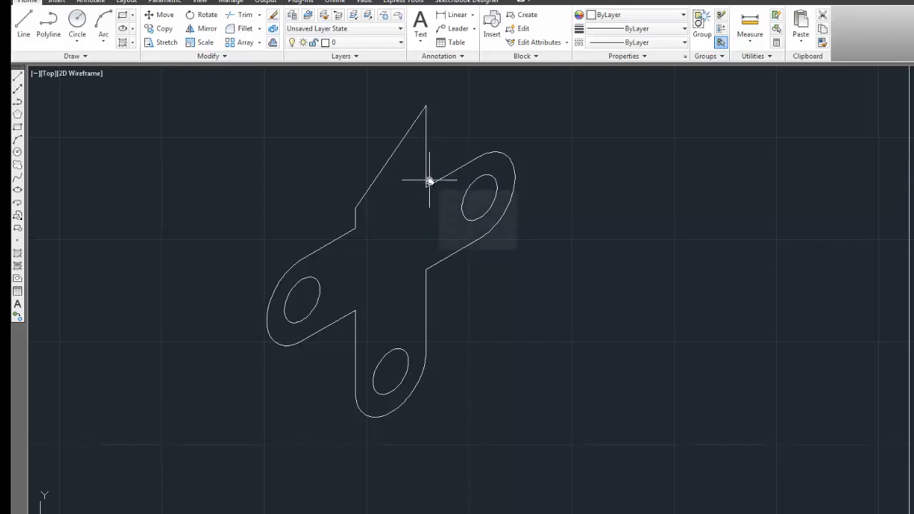
pyautogui.moveTo(357, 177)
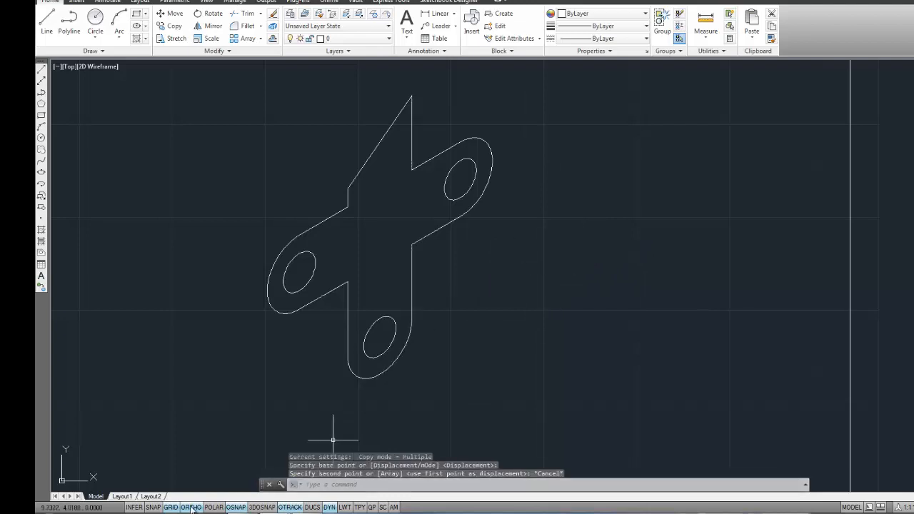
# - Switch snap to Isometric and copy the tab's vertical edge along the 30° direction
pyautogui.rightClick(188, 508)
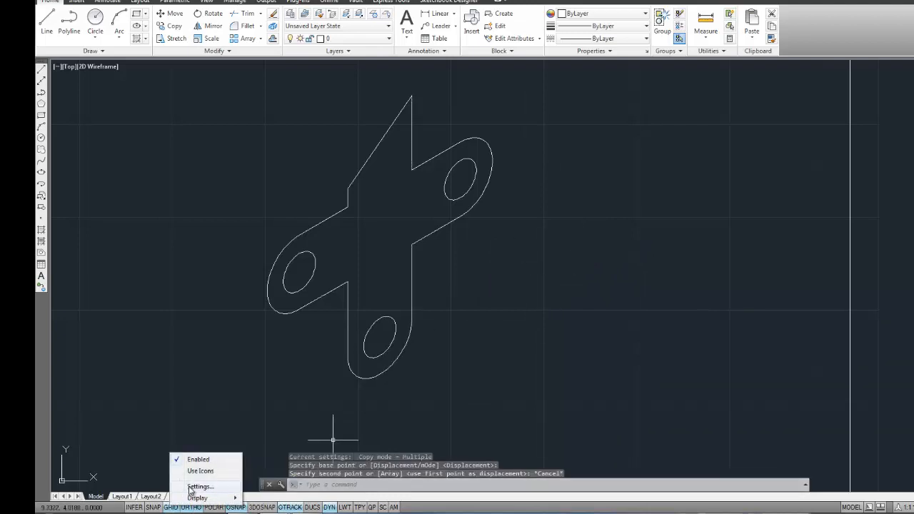
pyautogui.click(202, 487)
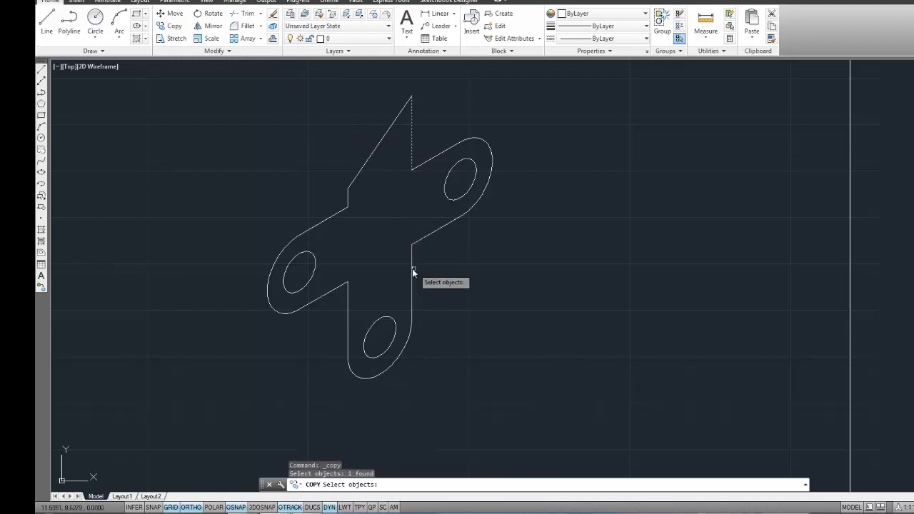
pyautogui.click(413, 271)
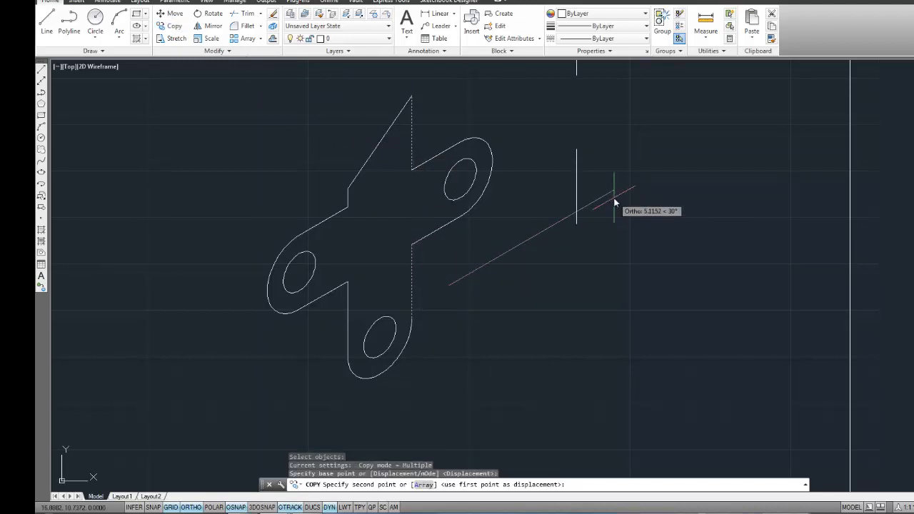
pyautogui.click(614, 202)
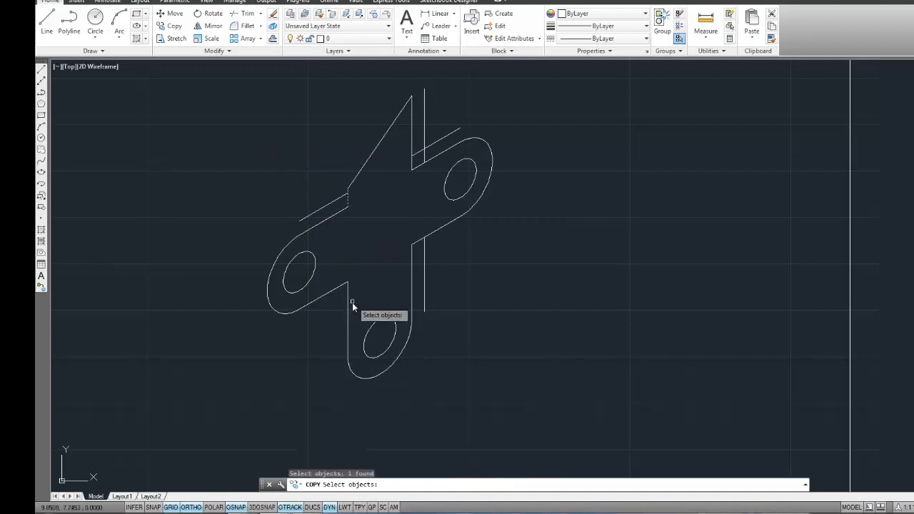
# - Copy the stem's left and lower edges along 30° to start the bracket's thickness
pyautogui.click(348, 298)
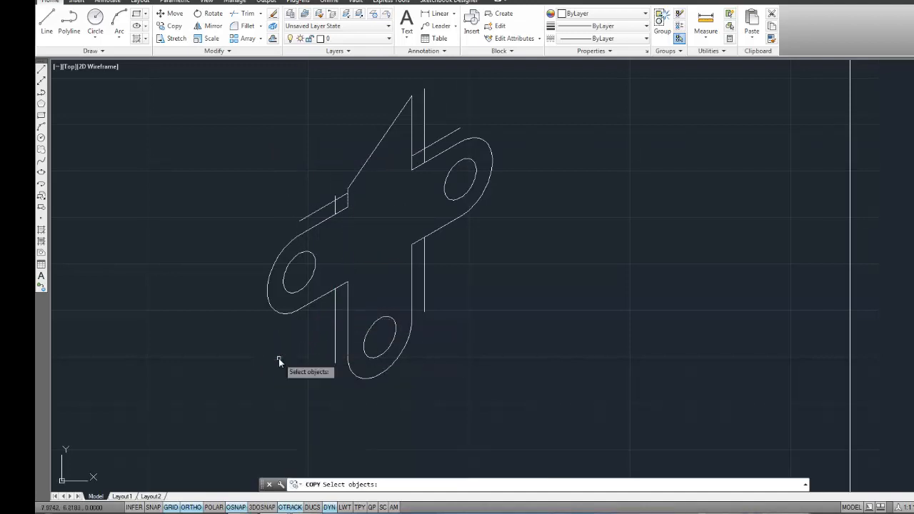
pyautogui.click(437, 230)
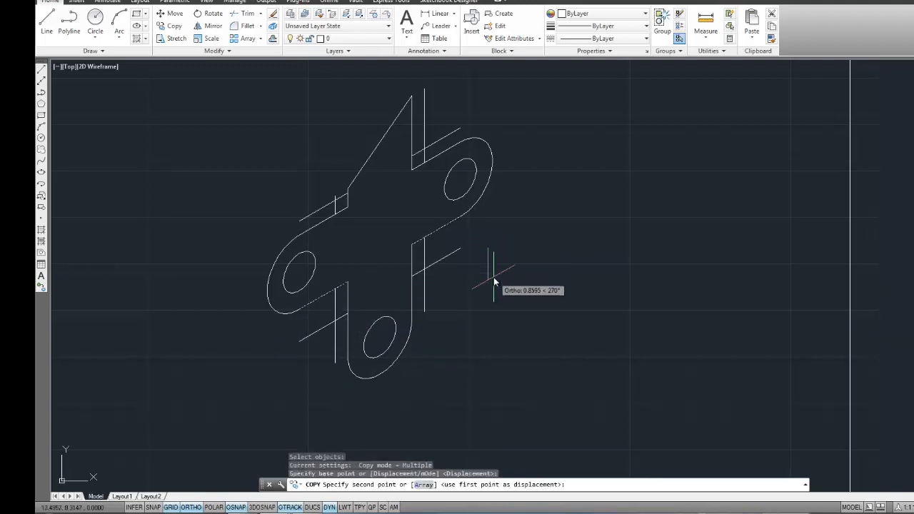
pyautogui.click(491, 277)
pyautogui.write('i')
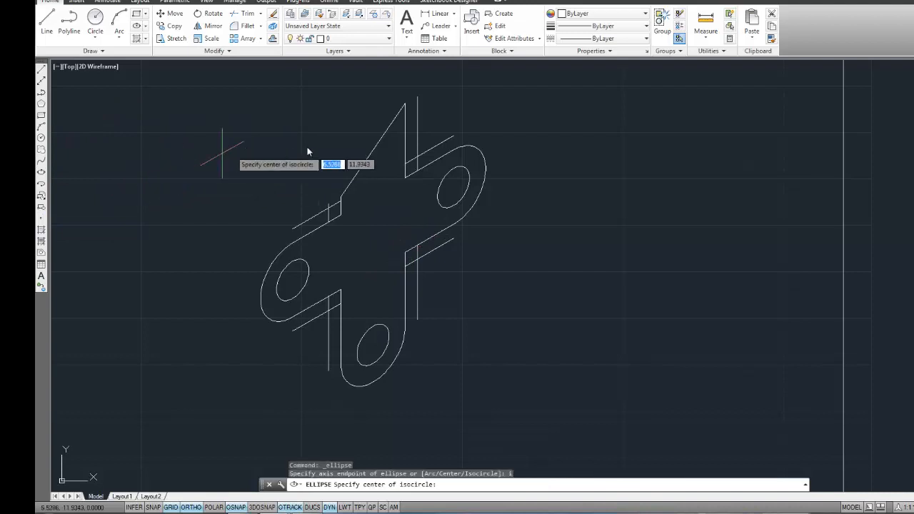
pyautogui.moveTo(417, 159)
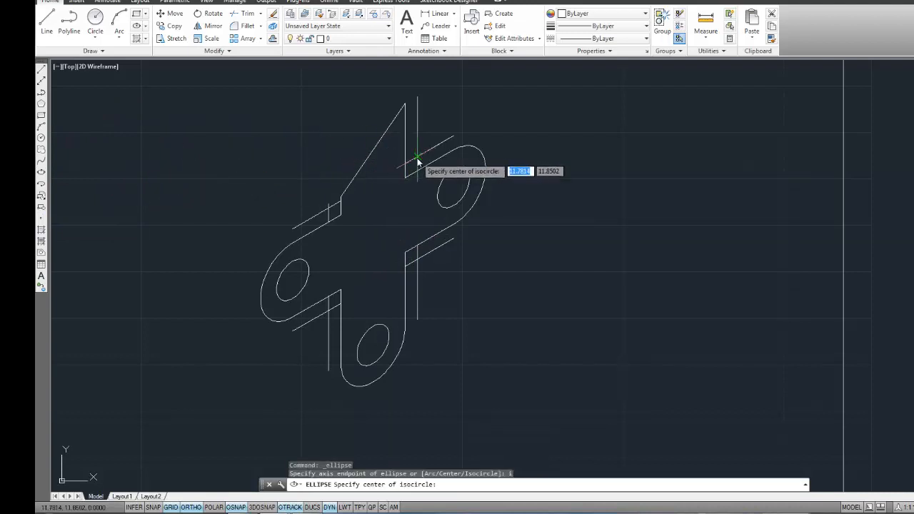
# - Centre an isocircle on the top inner corner and copy it to the left inner corner
pyautogui.click(417, 156)
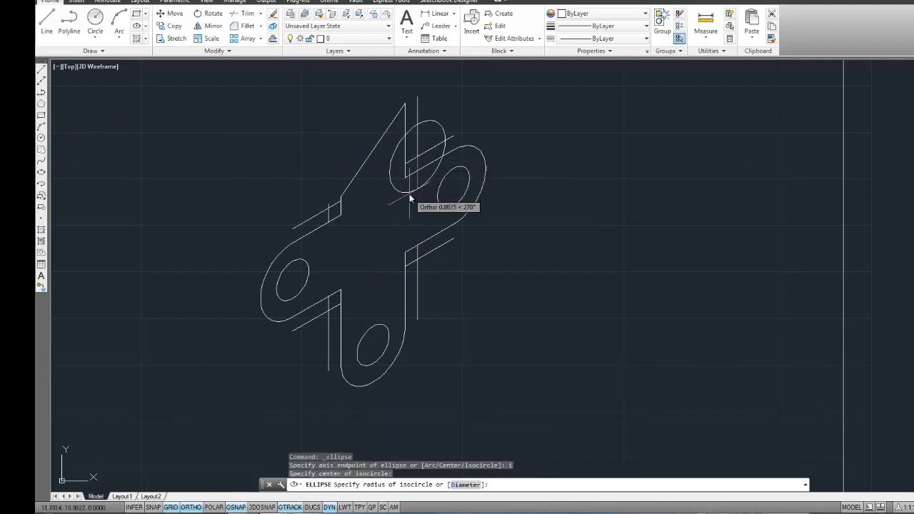
pyautogui.moveTo(411, 203)
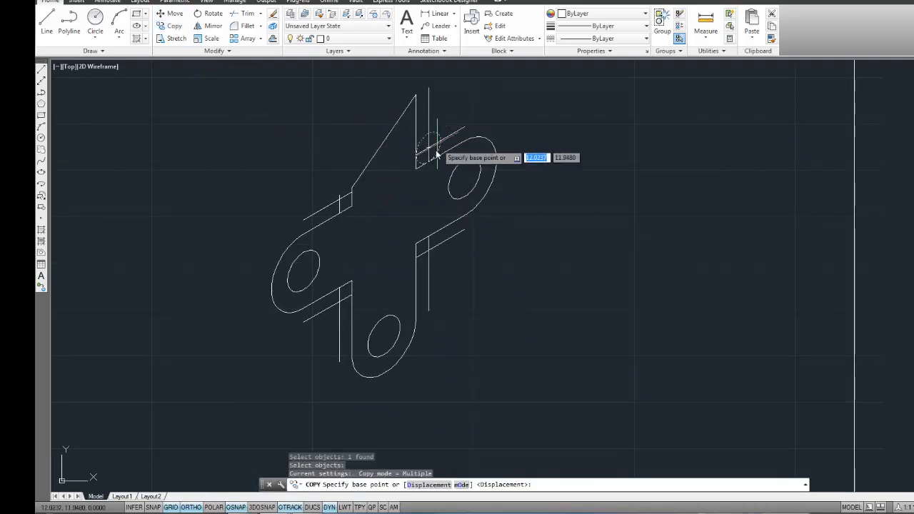
pyautogui.click(434, 150)
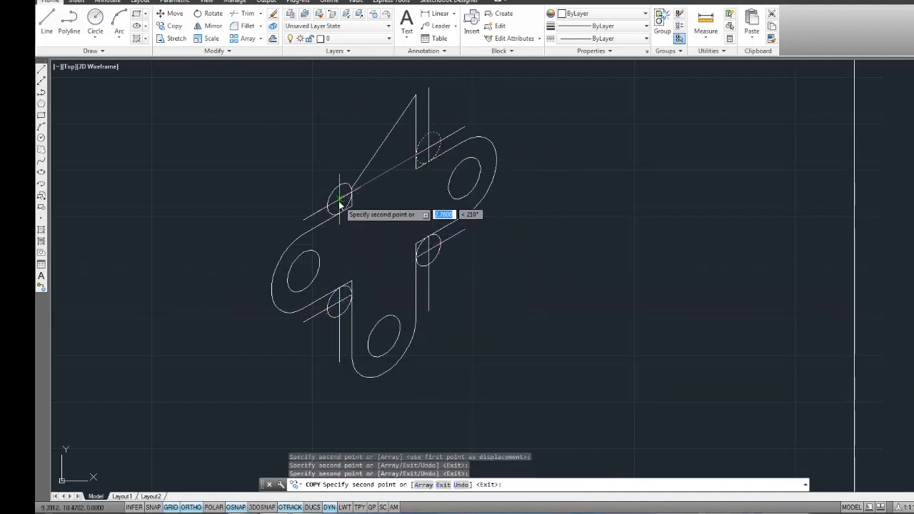
pyautogui.click(431, 152)
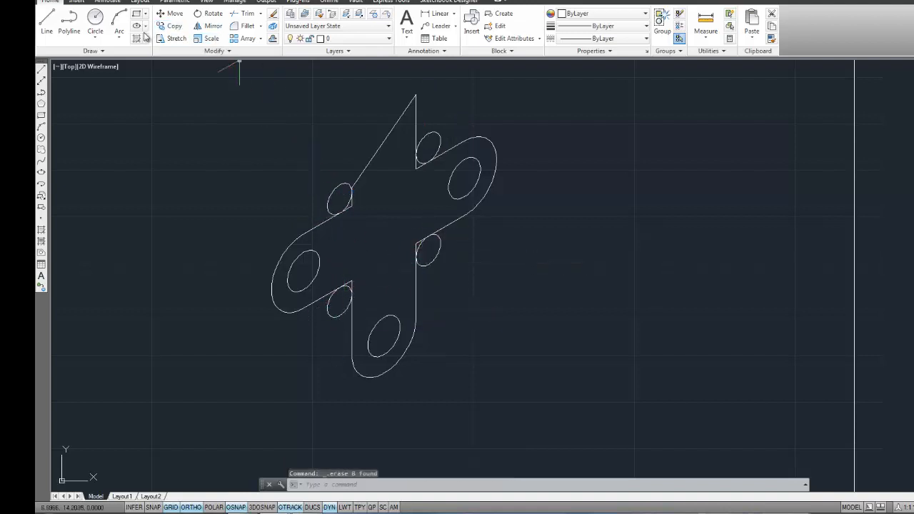
# - Trim the construction circle and leftover line at the right inner corner into a clean fillet
pyautogui.click(244, 13)
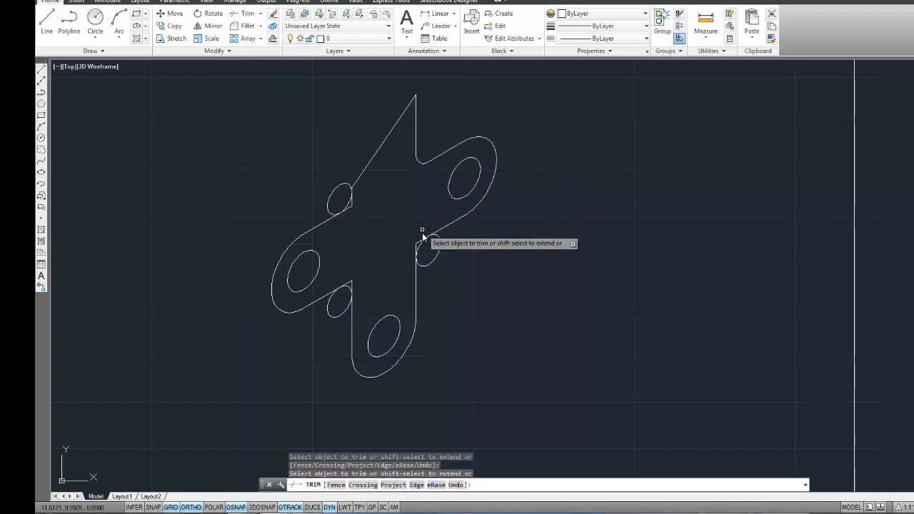
pyautogui.click(420, 251)
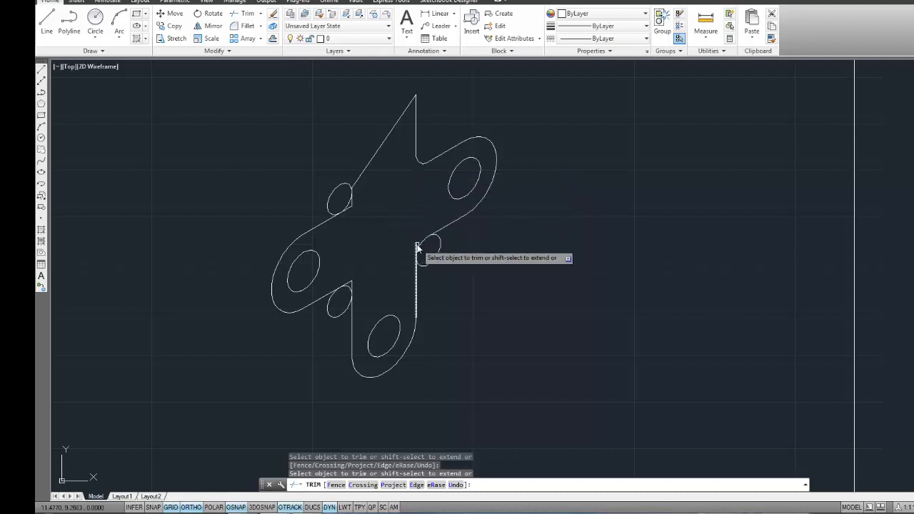
pyautogui.click(416, 249)
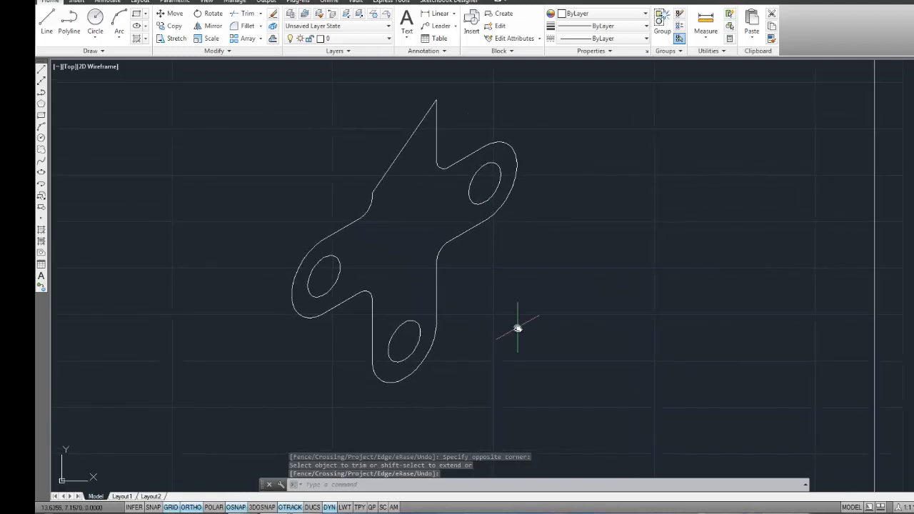
# - Copy the entire outline — both lobes, tab edge and lower half — from a base point along 210° for depth
pyautogui.press('Escape')
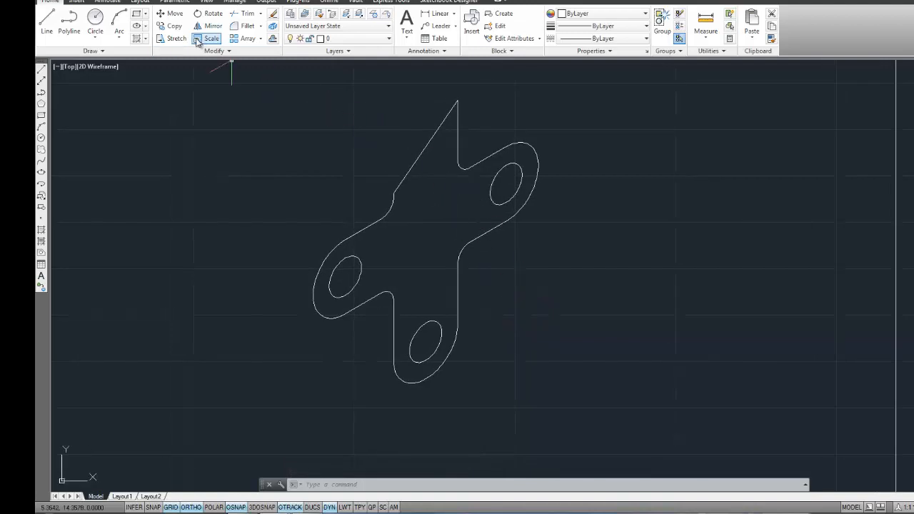
pyautogui.click(170, 25)
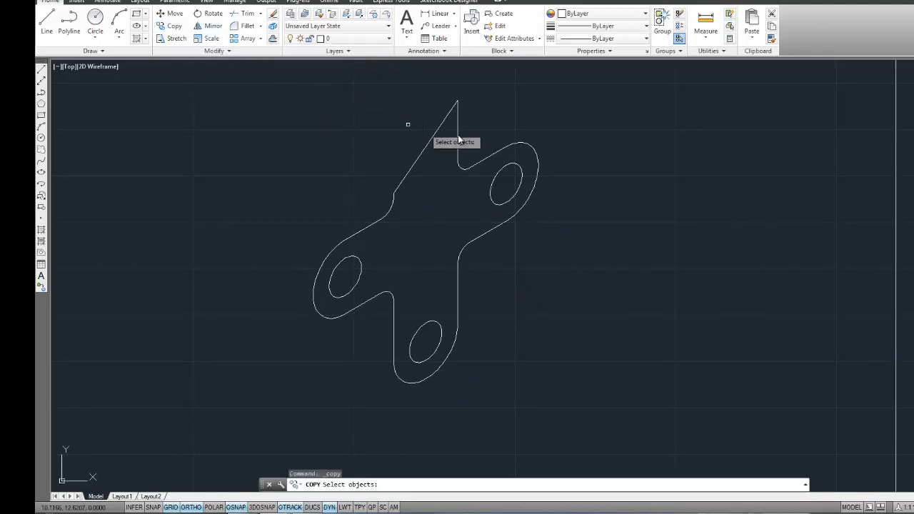
pyautogui.moveTo(525, 152)
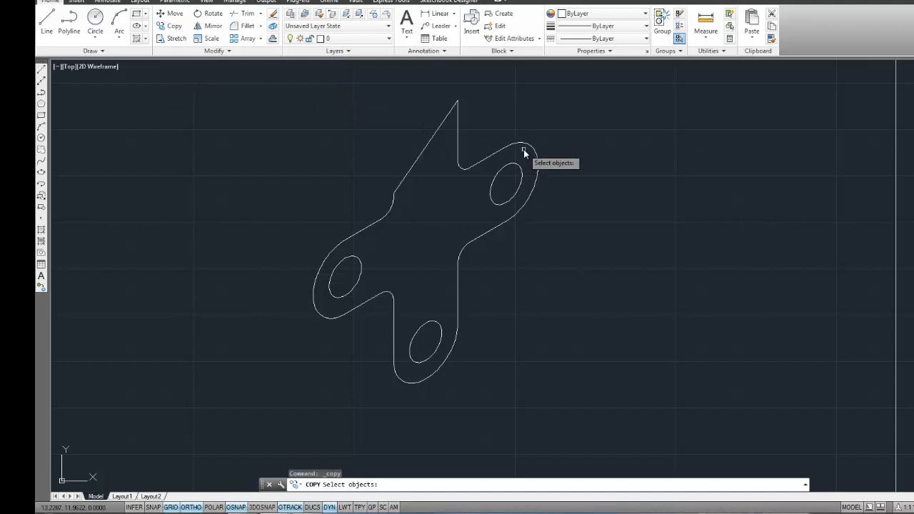
pyautogui.click(493, 160)
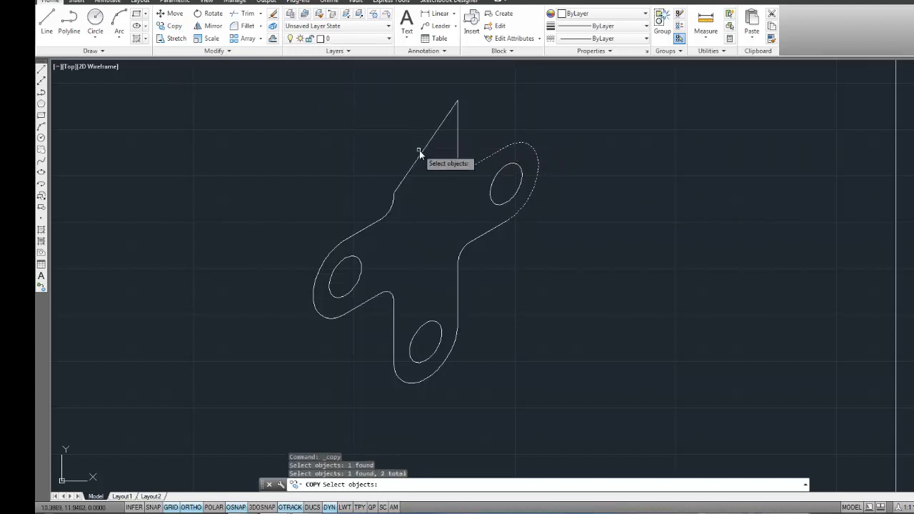
pyautogui.click(391, 231)
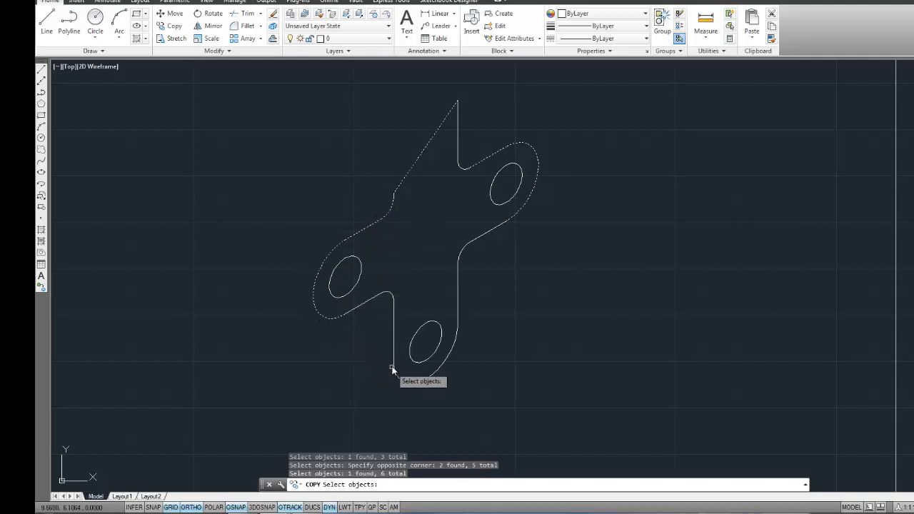
pyautogui.click(417, 352)
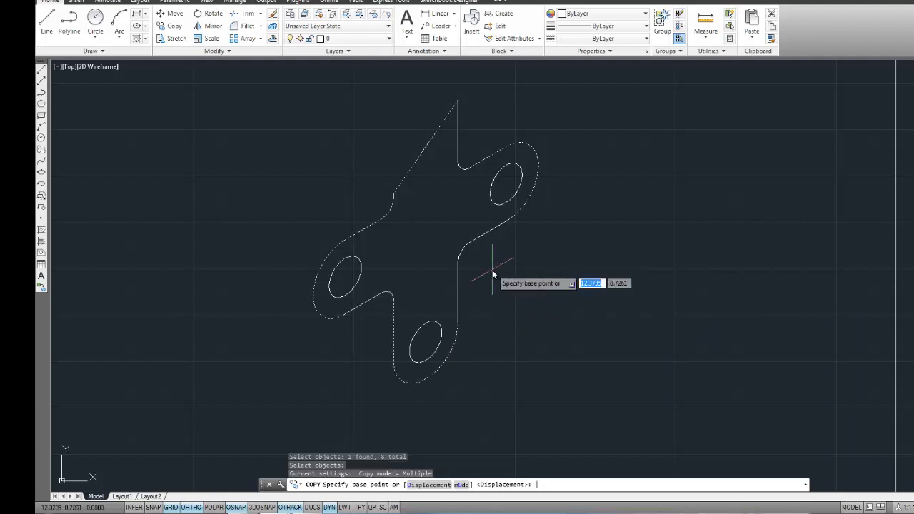
pyautogui.moveTo(391, 192)
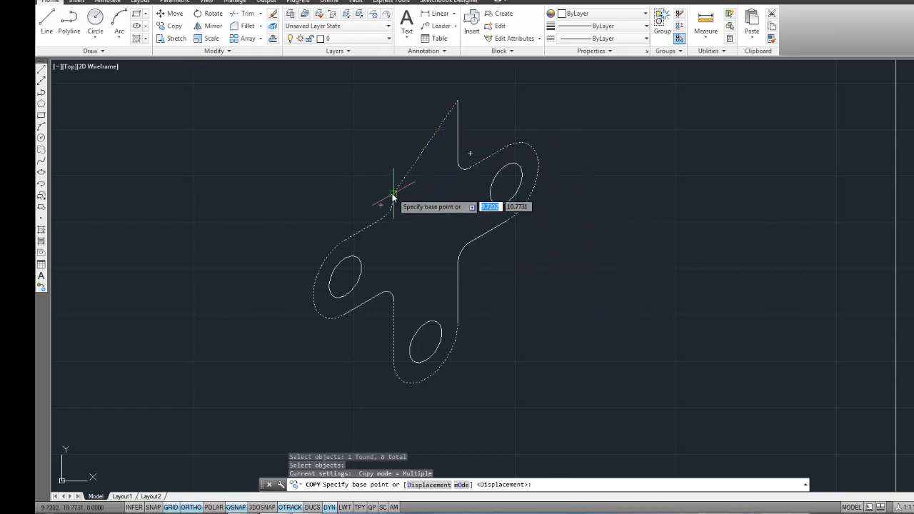
pyautogui.click(394, 192)
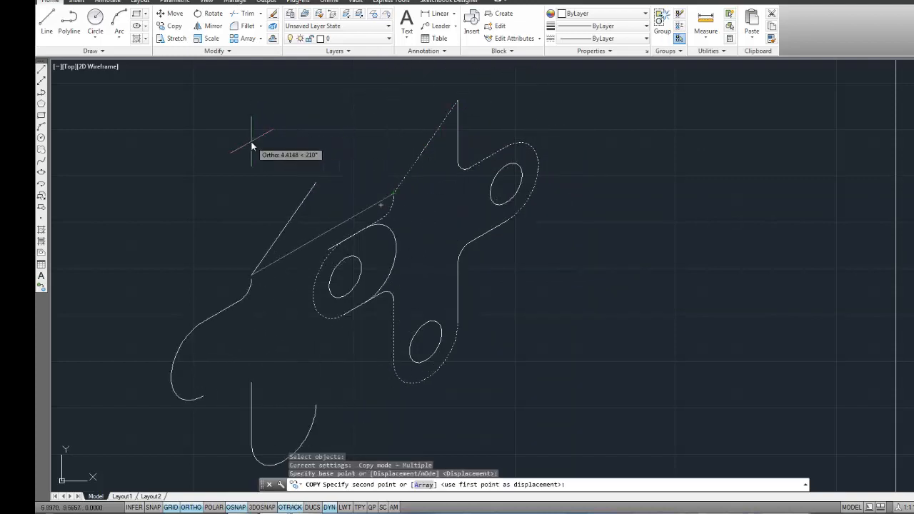
pyautogui.moveTo(204, 147)
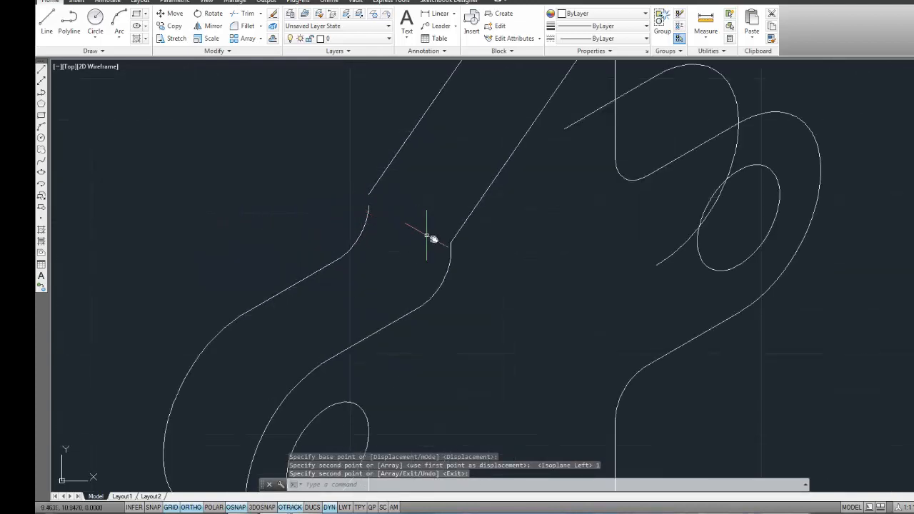
pyautogui.moveTo(443, 248)
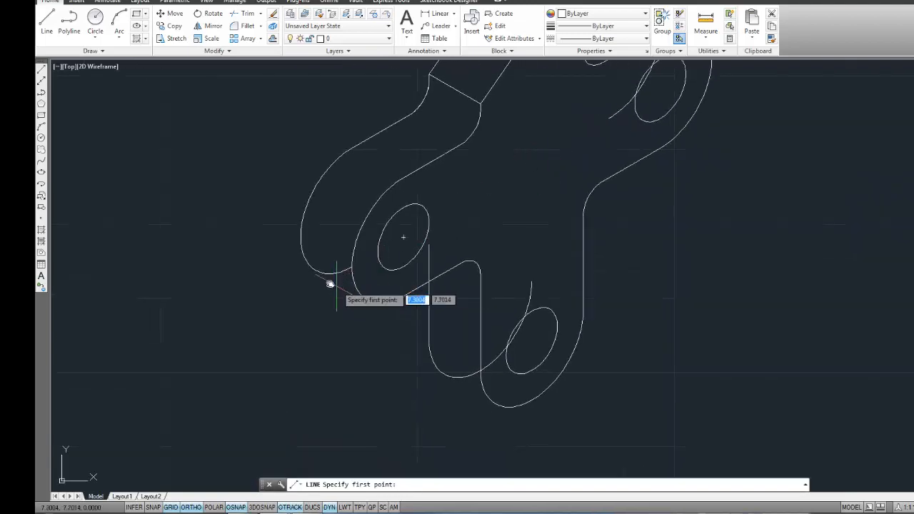
# - Add a depth edge at the left lobe and trim the hidden back edges around the lower stem and bottom lobe
pyautogui.click(330, 282)
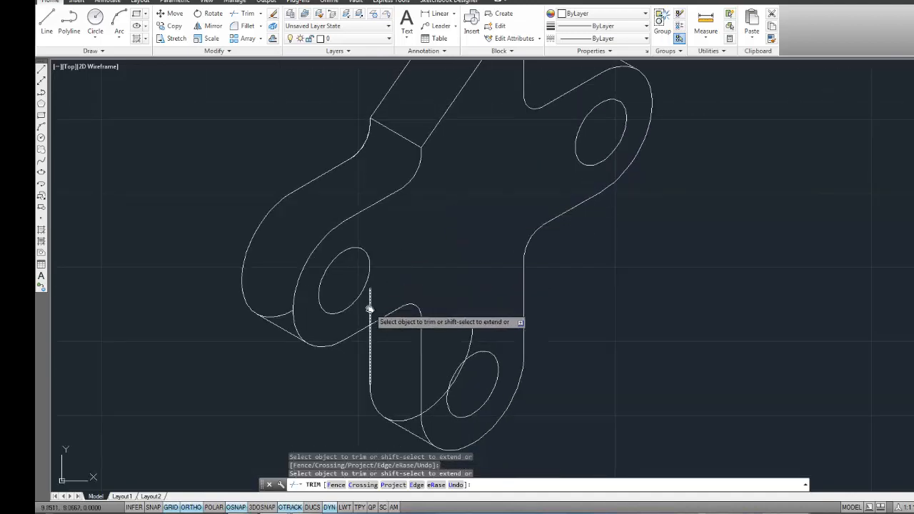
pyautogui.click(368, 321)
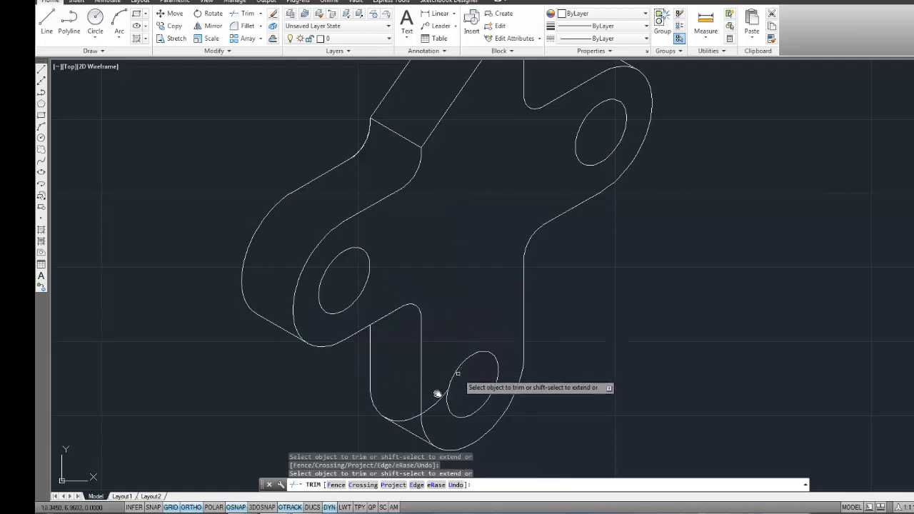
pyautogui.click(434, 393)
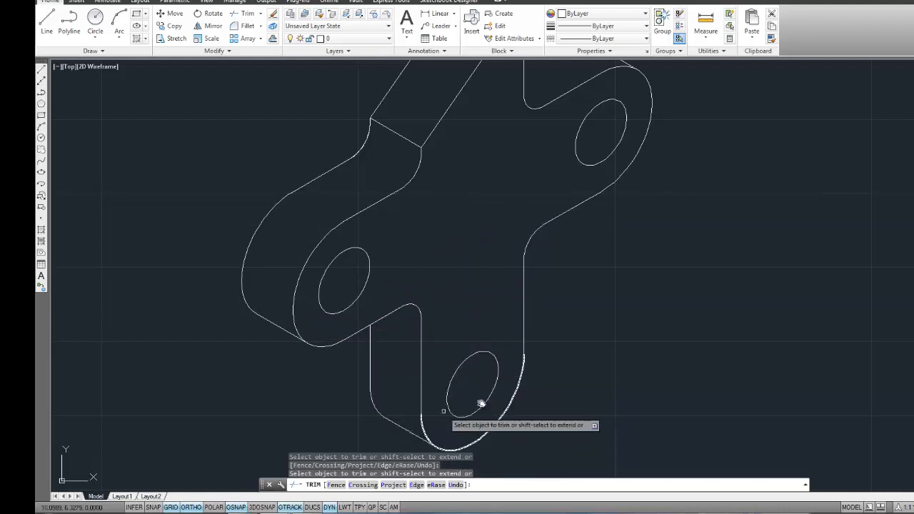